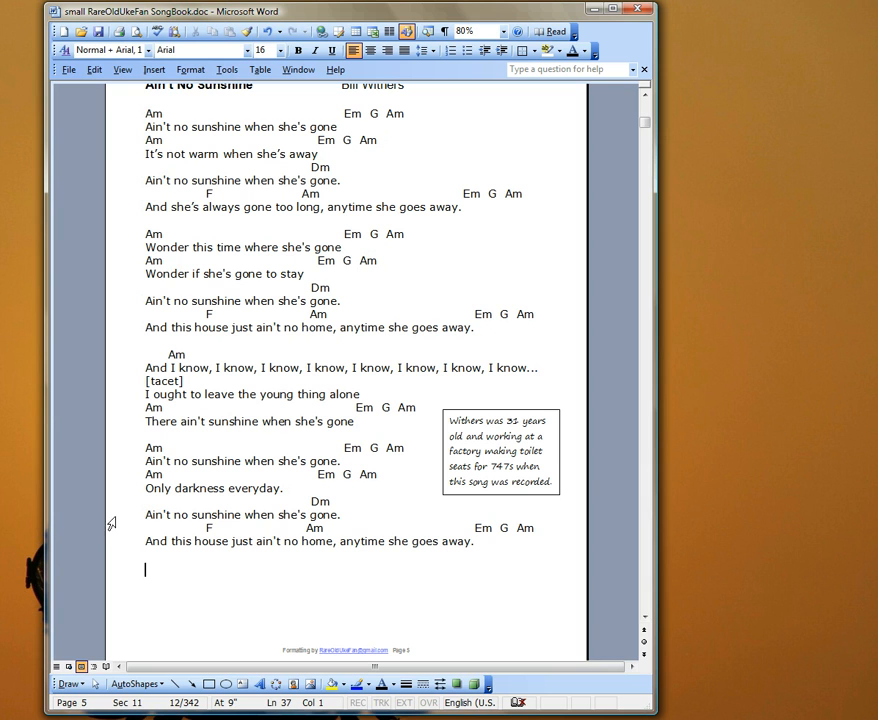
pyautogui.moveTo(345, 300)
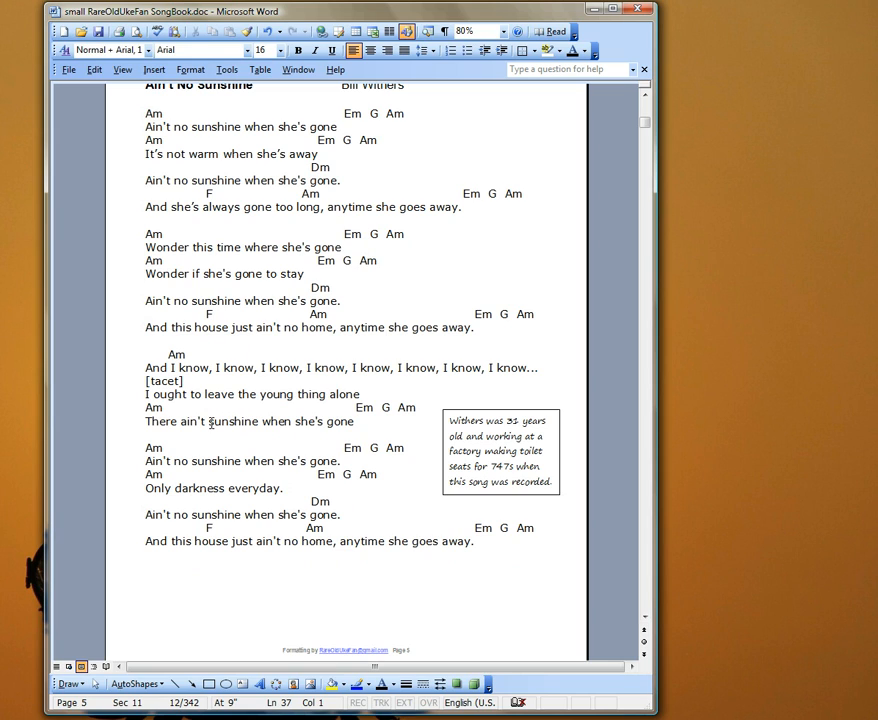
pyautogui.moveTo(262, 207)
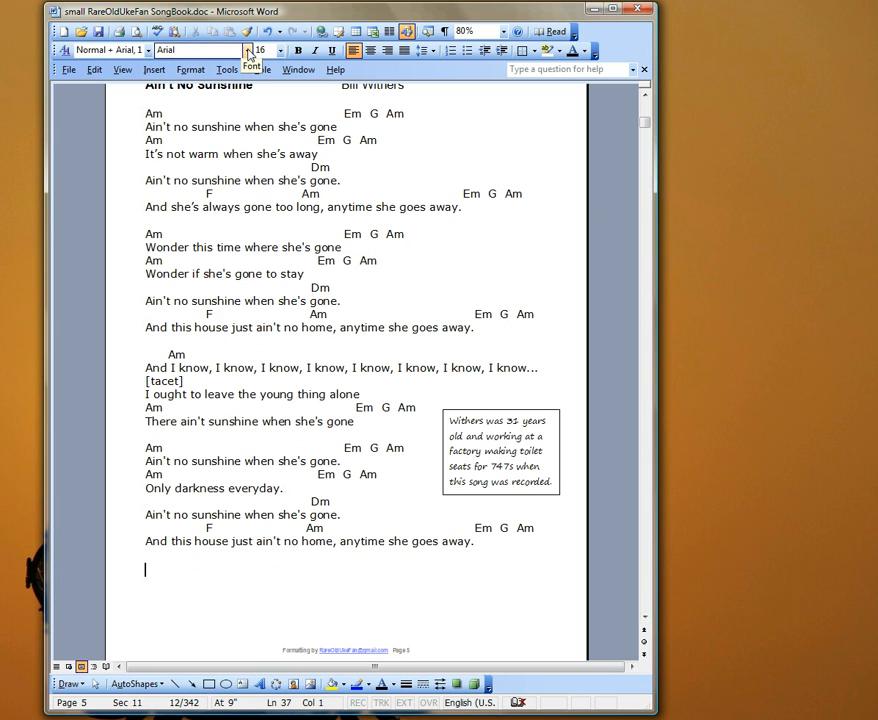
# - Choose the ukechordA font for the blank line below the lyrics
pyautogui.click(245, 51)
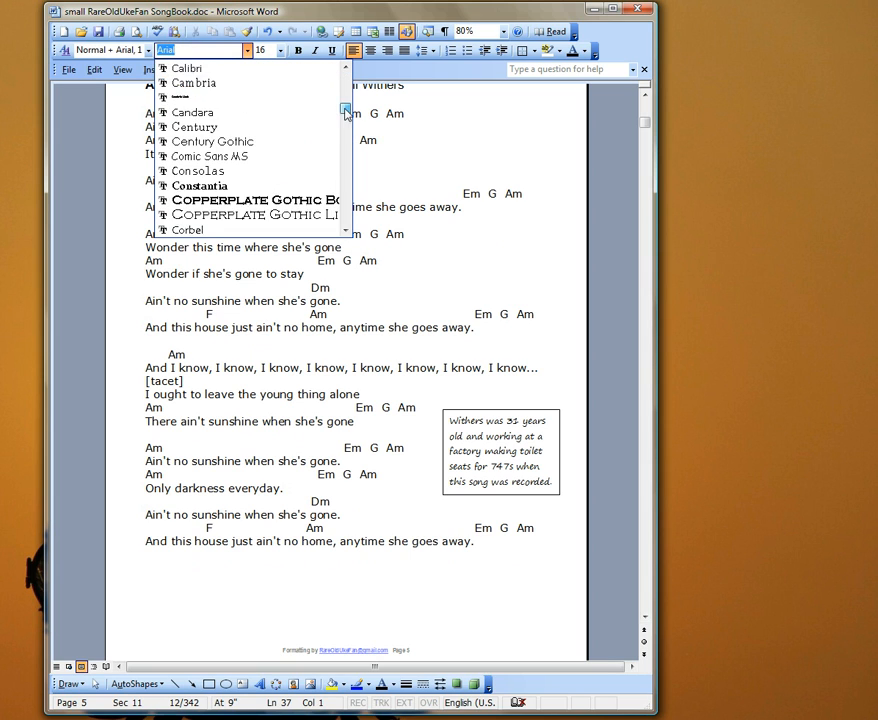
pyautogui.scroll(-3)
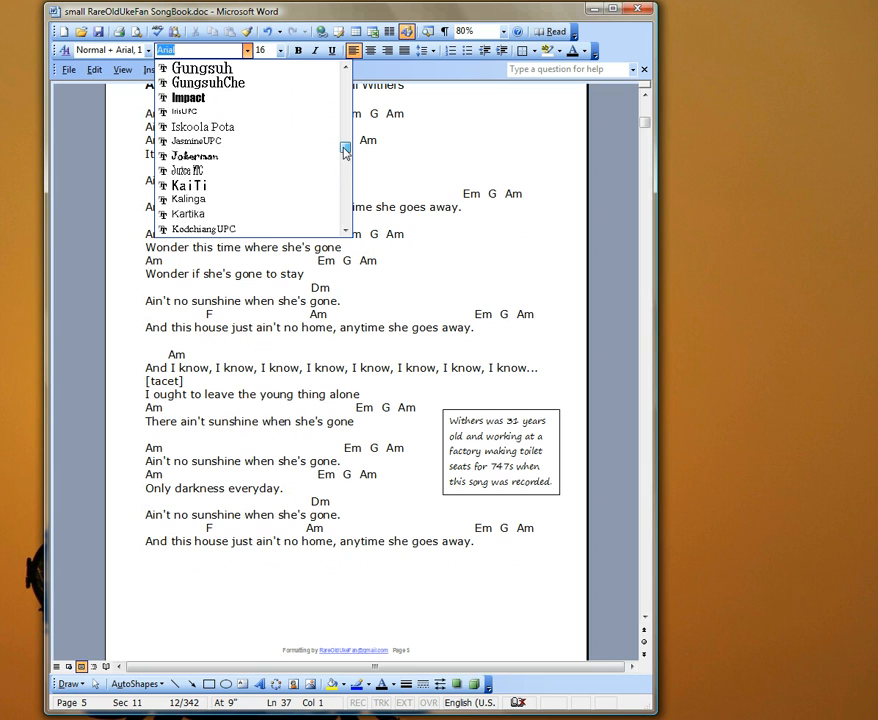
pyautogui.scroll(-3)
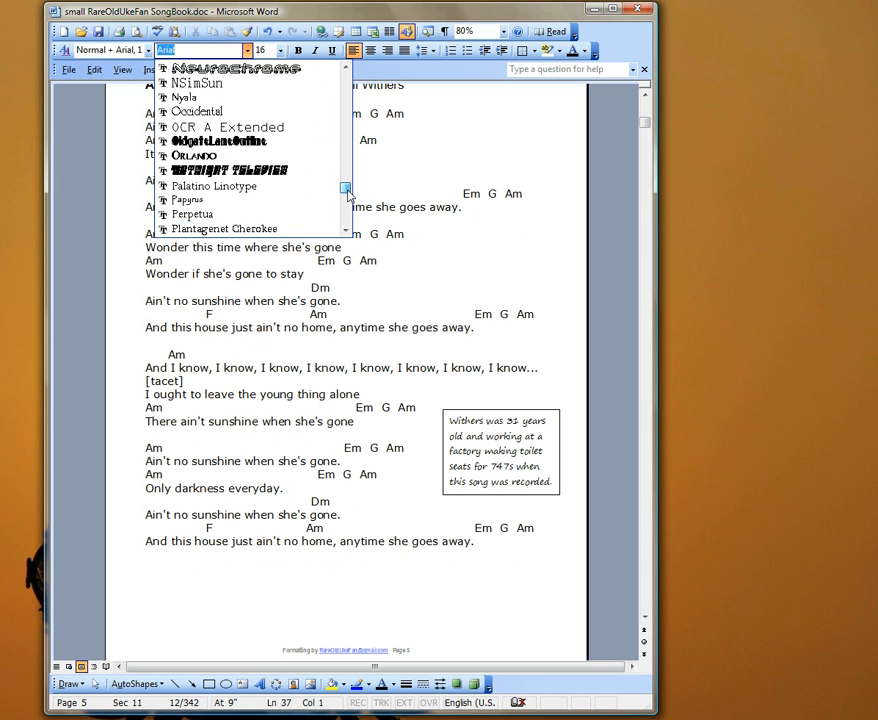
pyautogui.scroll(-3)
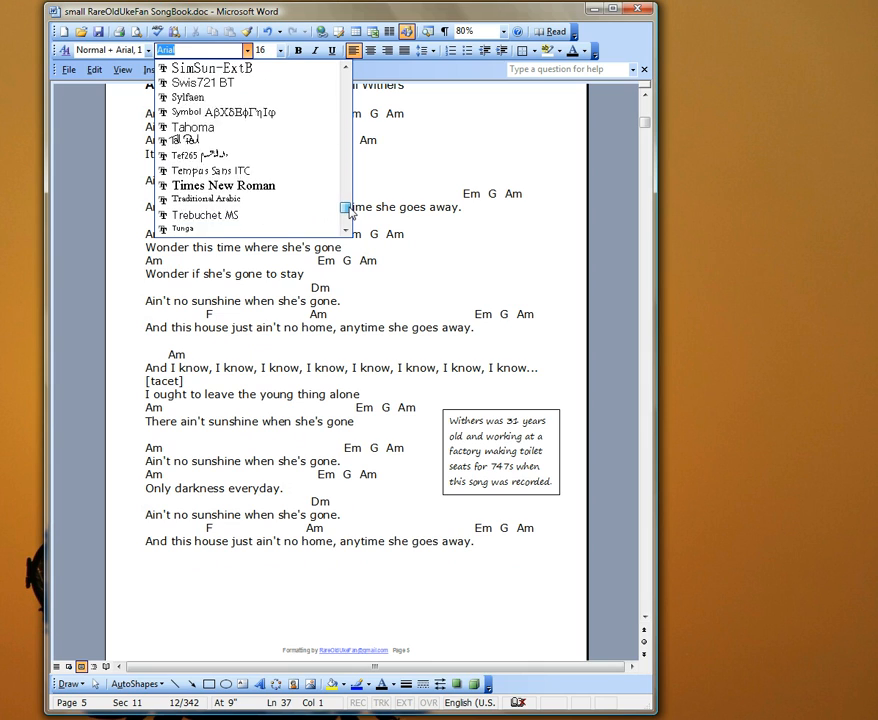
pyautogui.scroll(-3)
pyautogui.write('ukechordA')
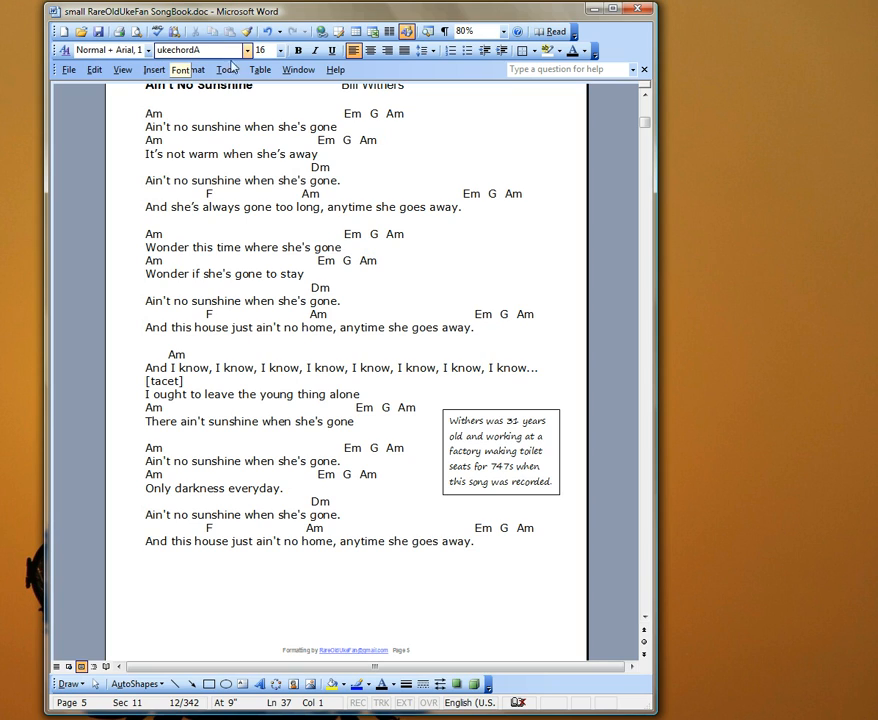
pyautogui.moveTo(276, 51)
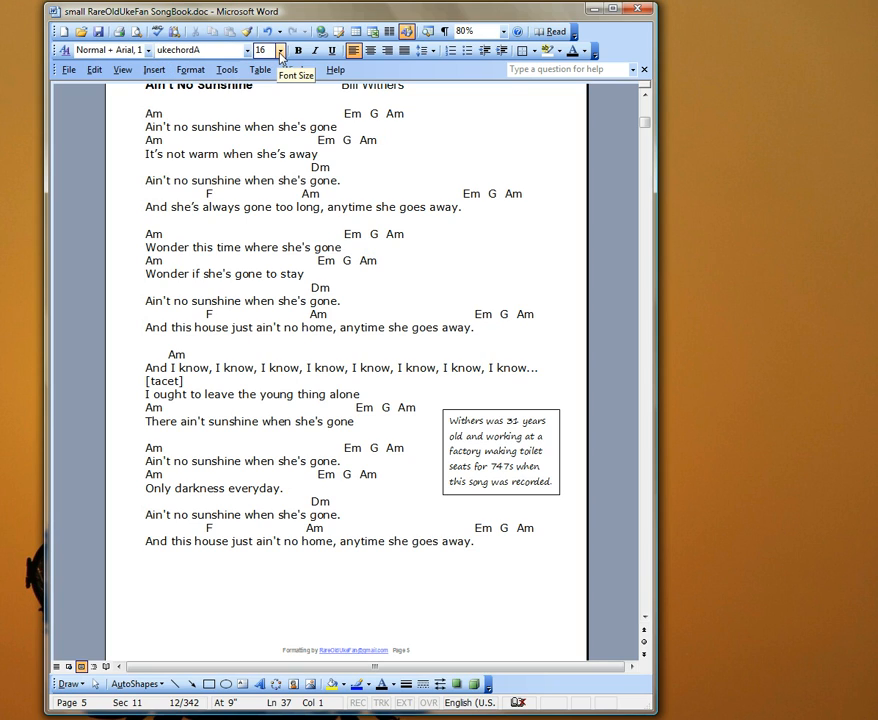
# - Set the chord font size to 100
pyautogui.click(287, 51)
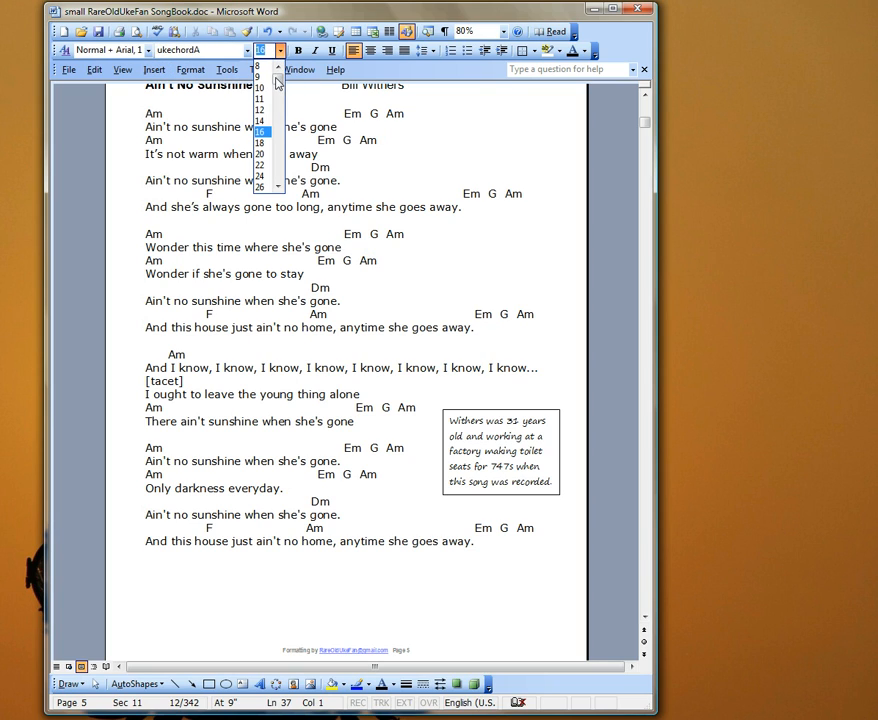
pyautogui.scroll(-3)
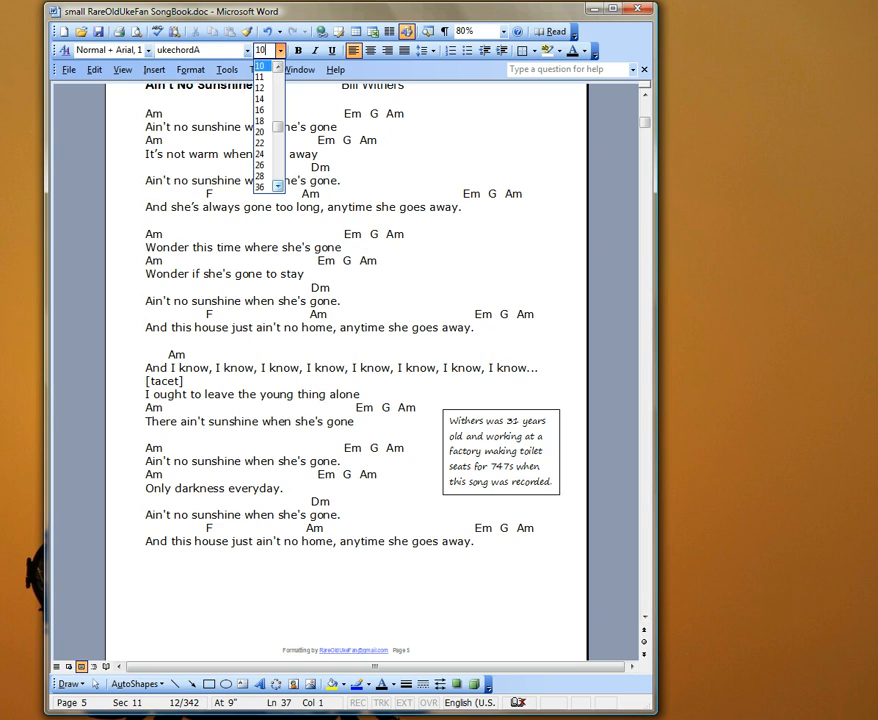
pyautogui.click(266, 51)
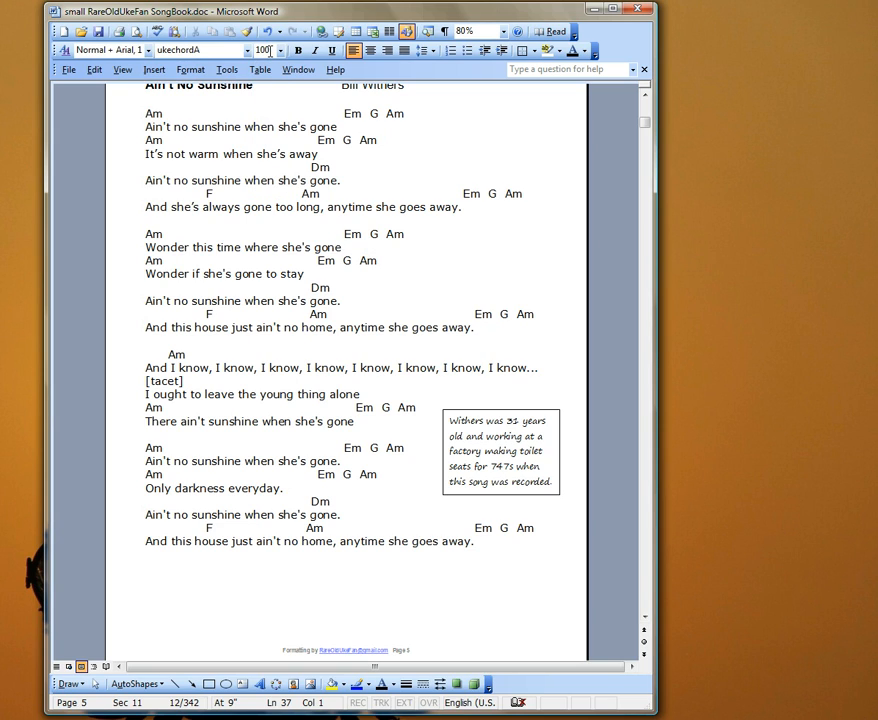
pyautogui.moveTo(144, 568)
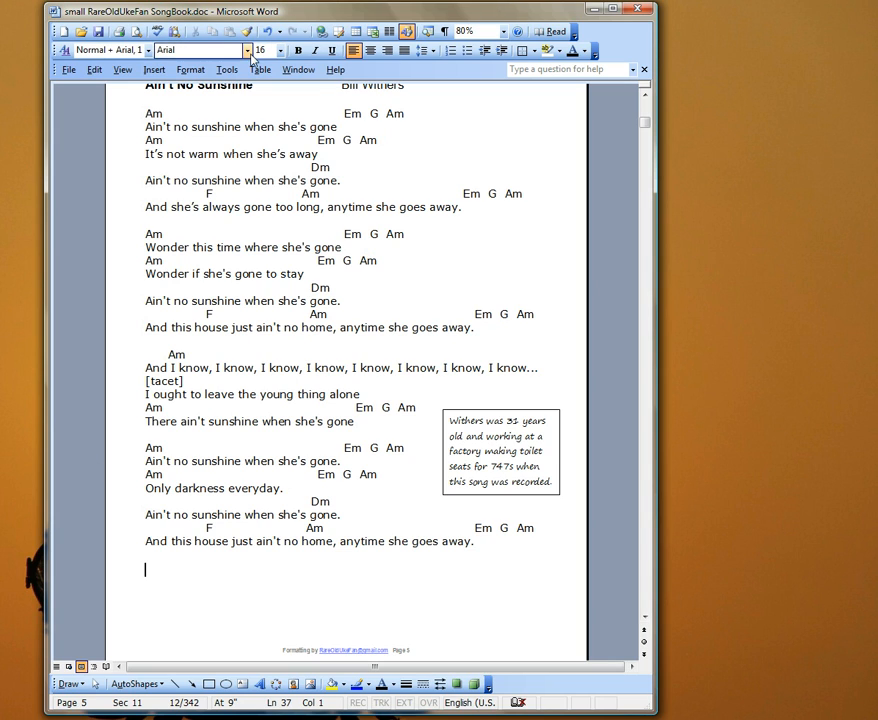
# - Enter ukechordA as the font and set its size for the chord diagrams
pyautogui.write('ukechordA')
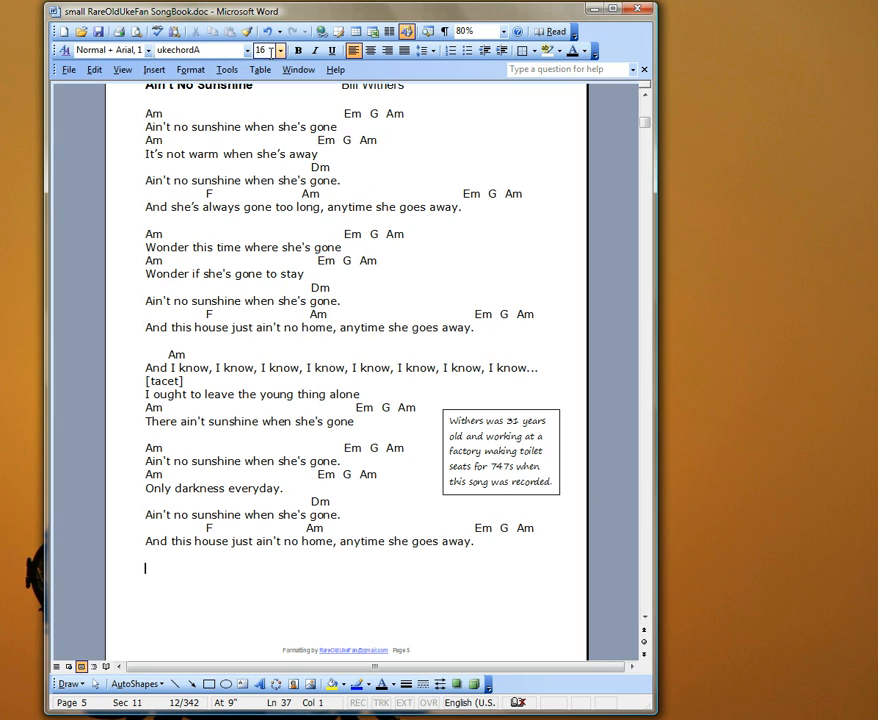
pyautogui.click(277, 51)
pyautogui.write('100')
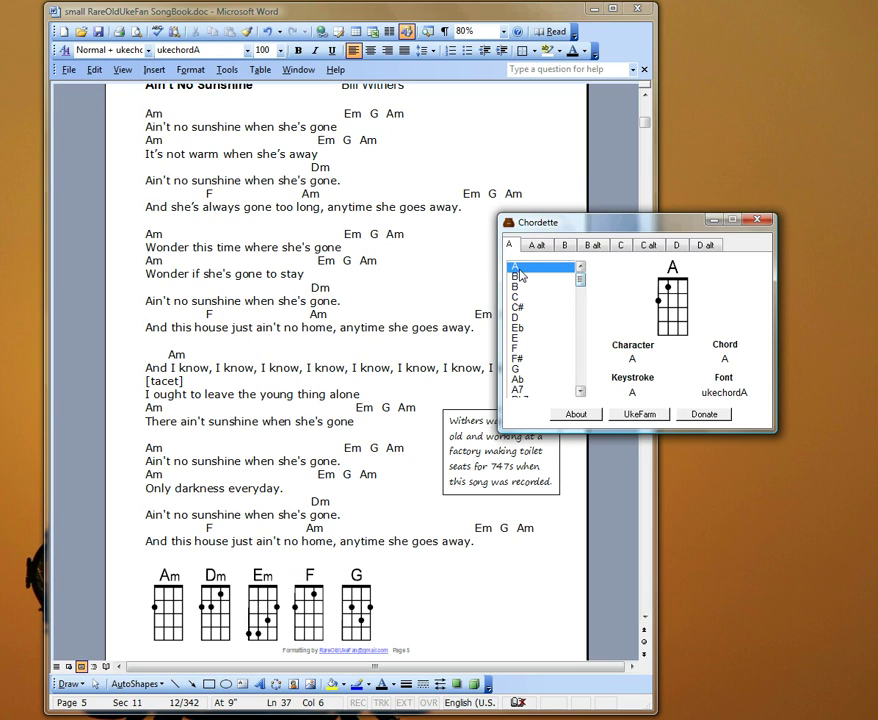
# - Select the A chord in Chordette to see which ukechordA character produces it
pyautogui.click(532, 276)
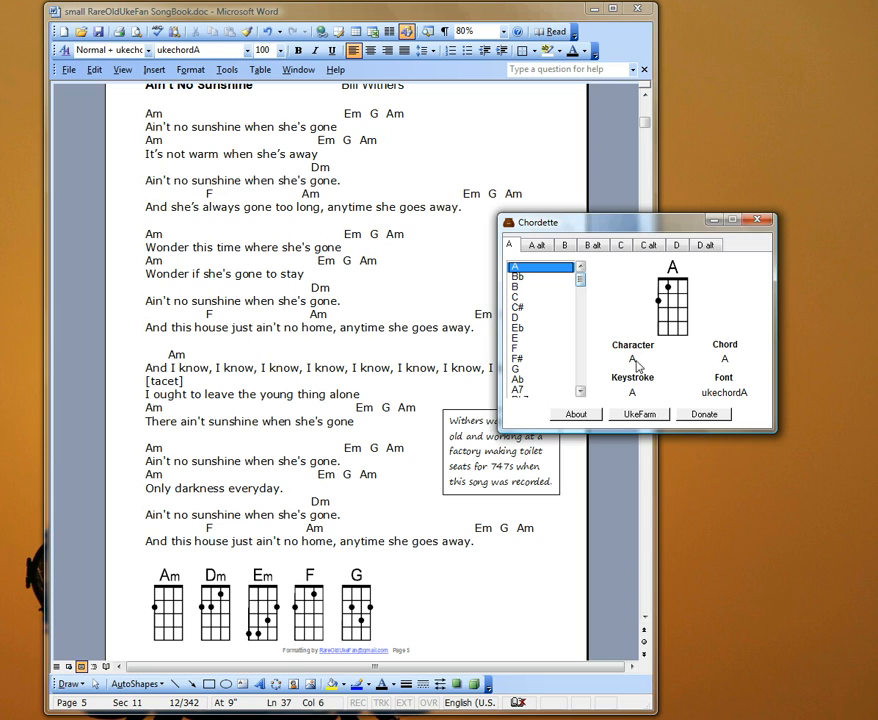
pyautogui.click(518, 278)
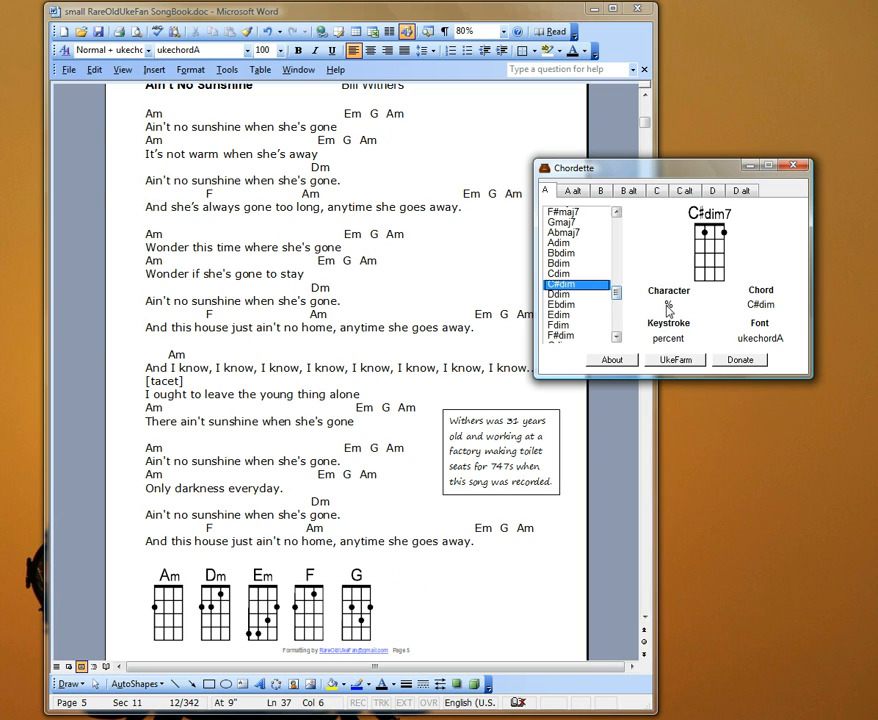
pyautogui.moveTo(454, 552)
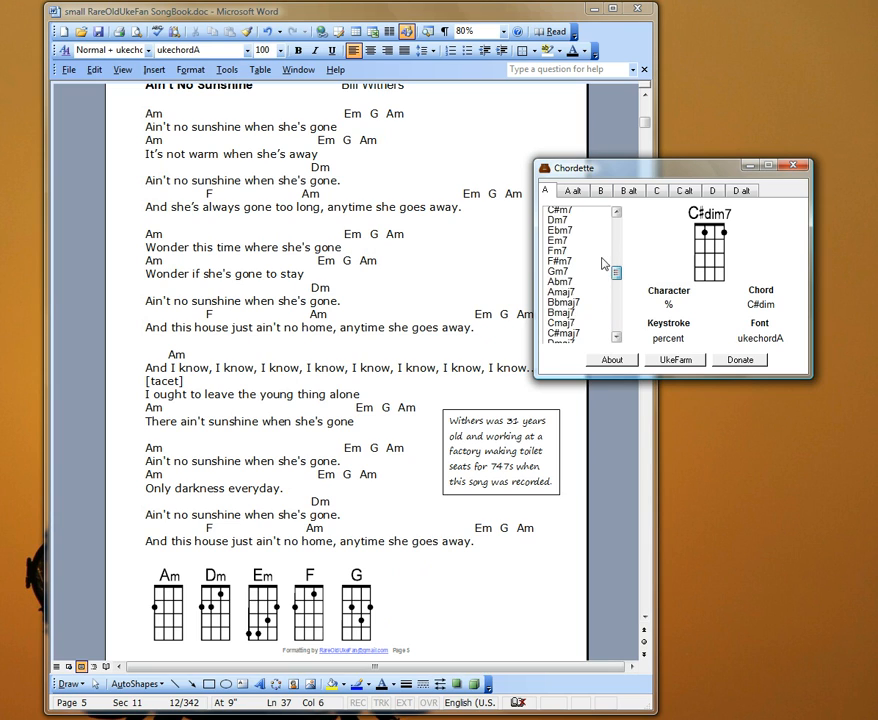
# - In Chordette, switch to the alternate font's chords and select Bb
pyautogui.click(572, 191)
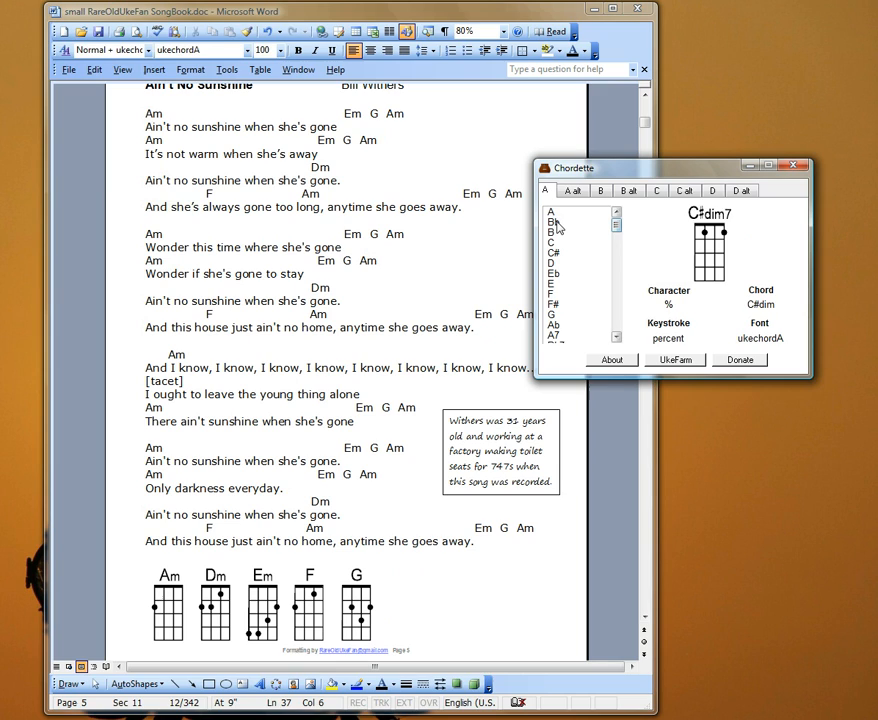
pyautogui.click(553, 222)
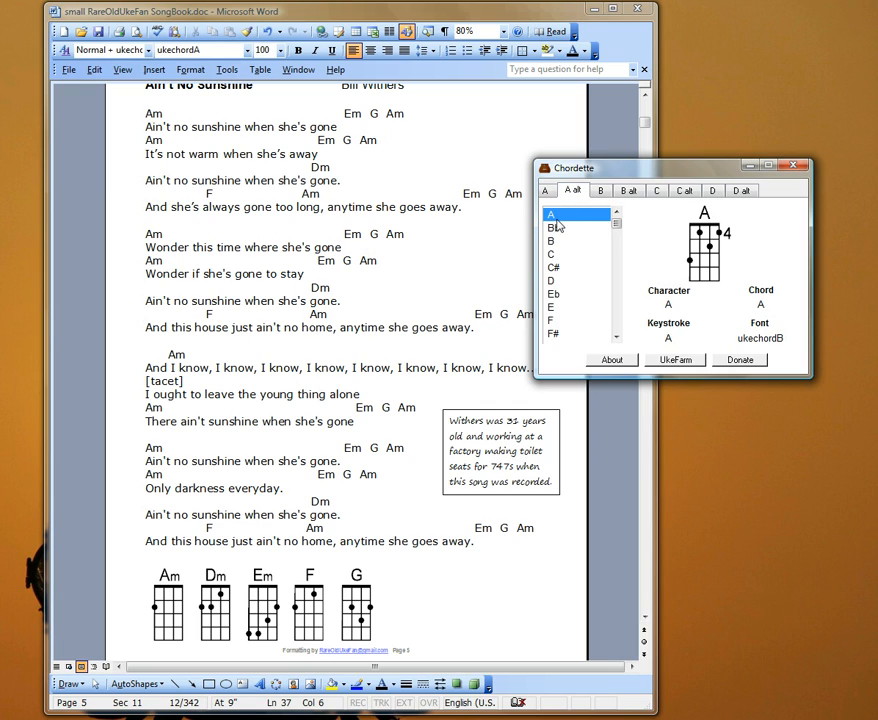
pyautogui.click(556, 227)
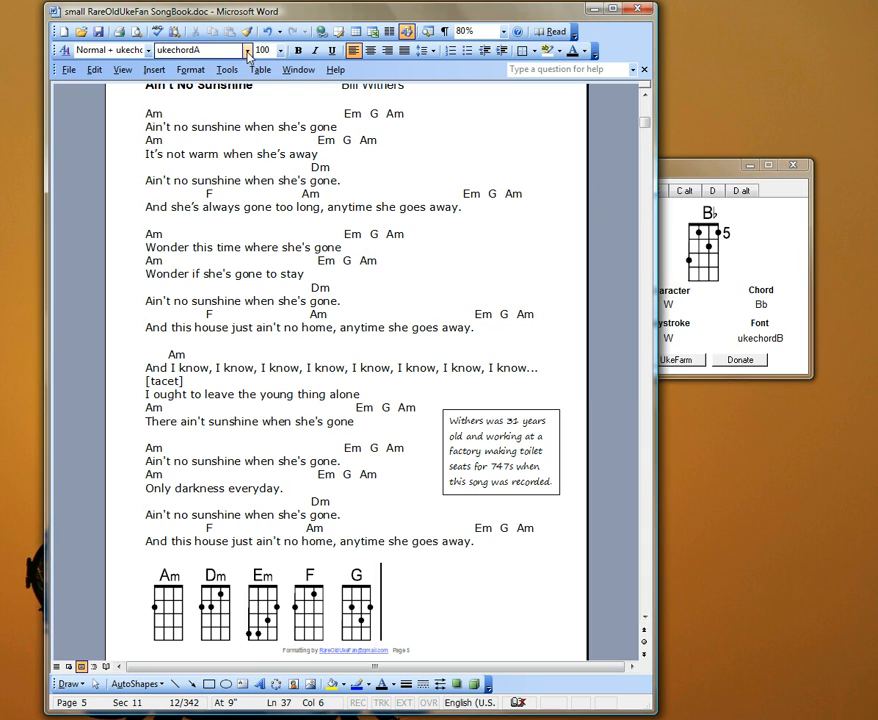
# - Switch Word's chord font to ukechordB and view Chordette's B-set chords
pyautogui.click(238, 51)
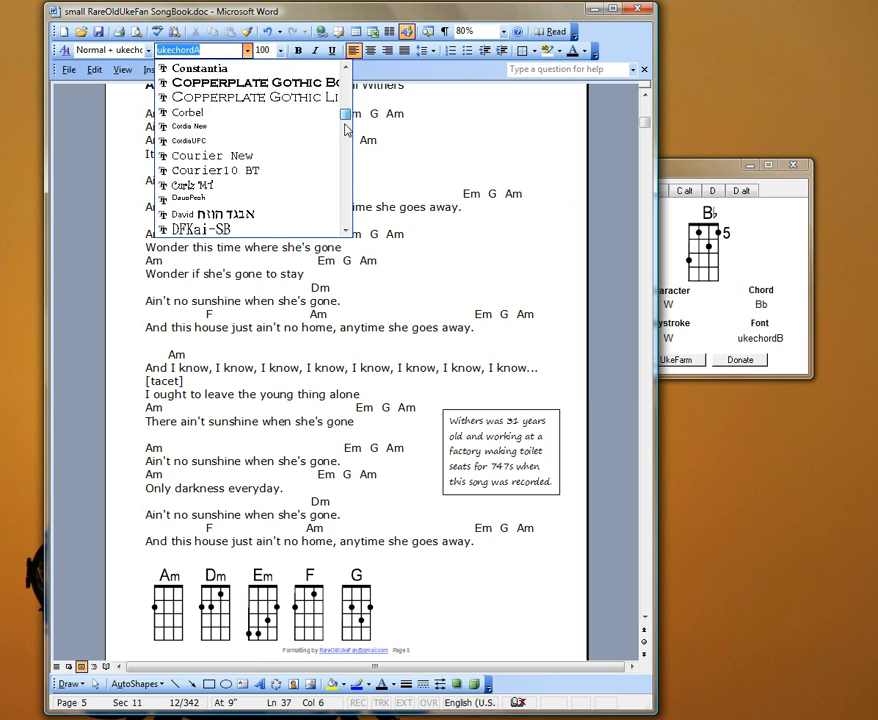
pyautogui.scroll(-3)
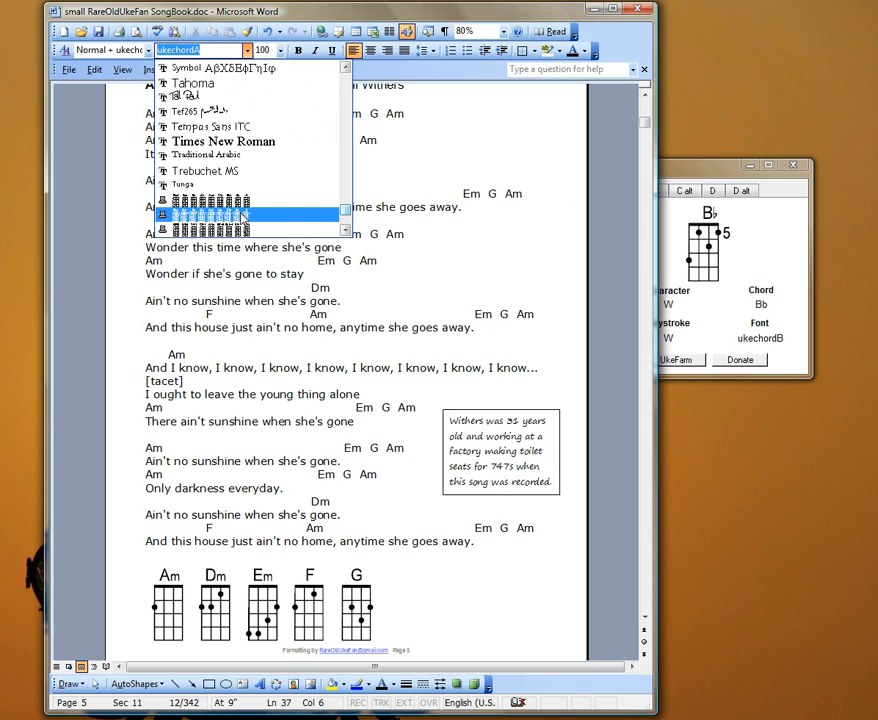
pyautogui.click(240, 215)
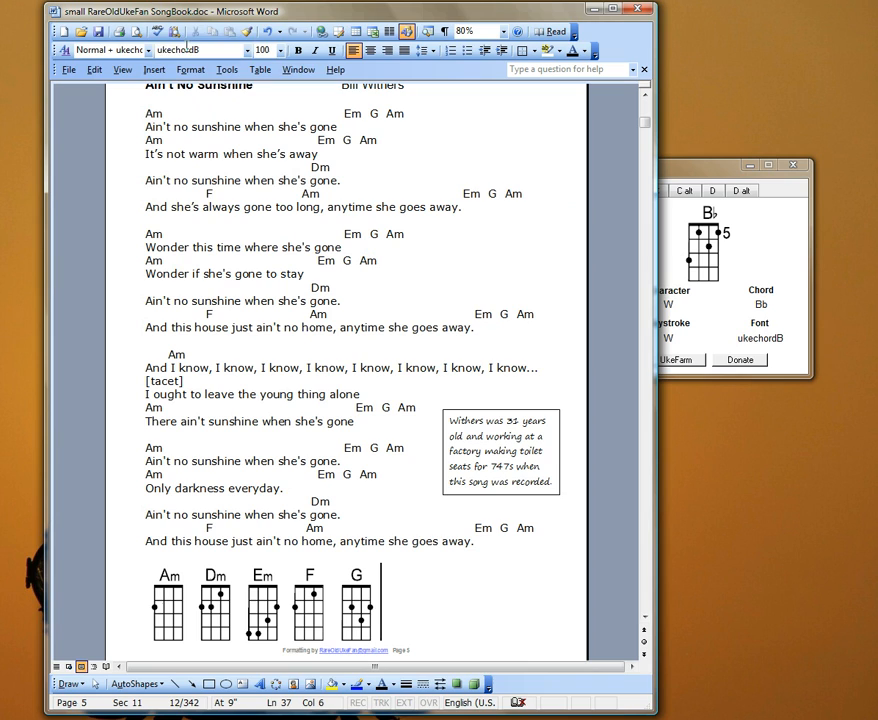
pyautogui.click(547, 190)
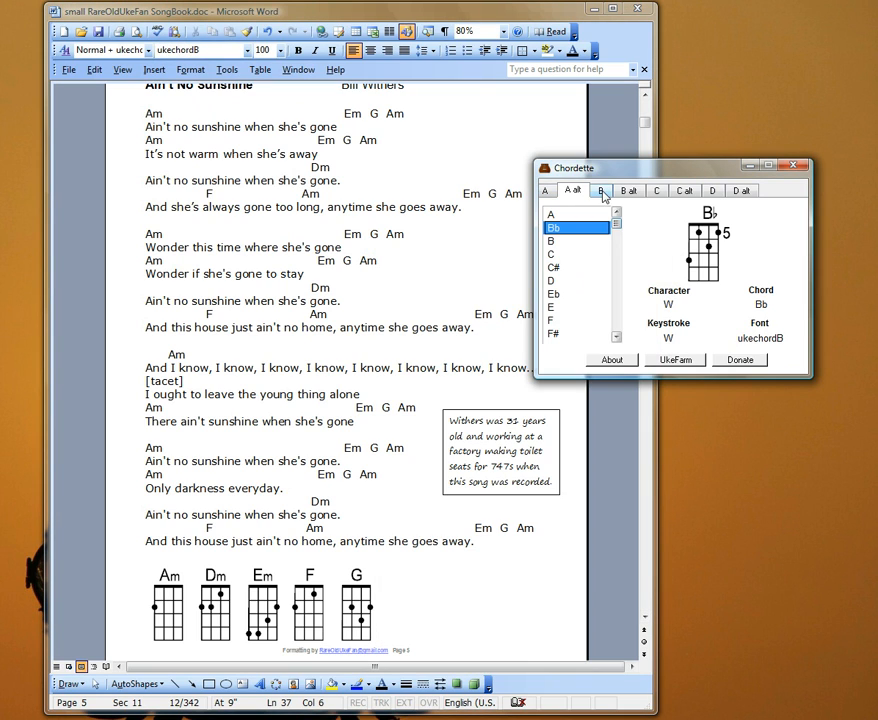
pyautogui.click(548, 190)
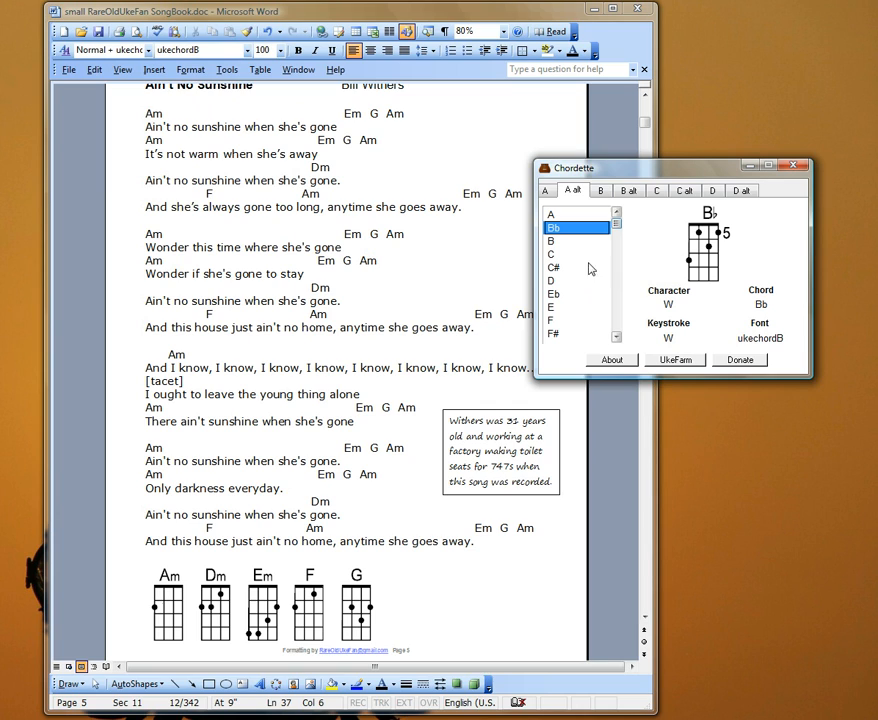
pyautogui.moveTo(650, 322)
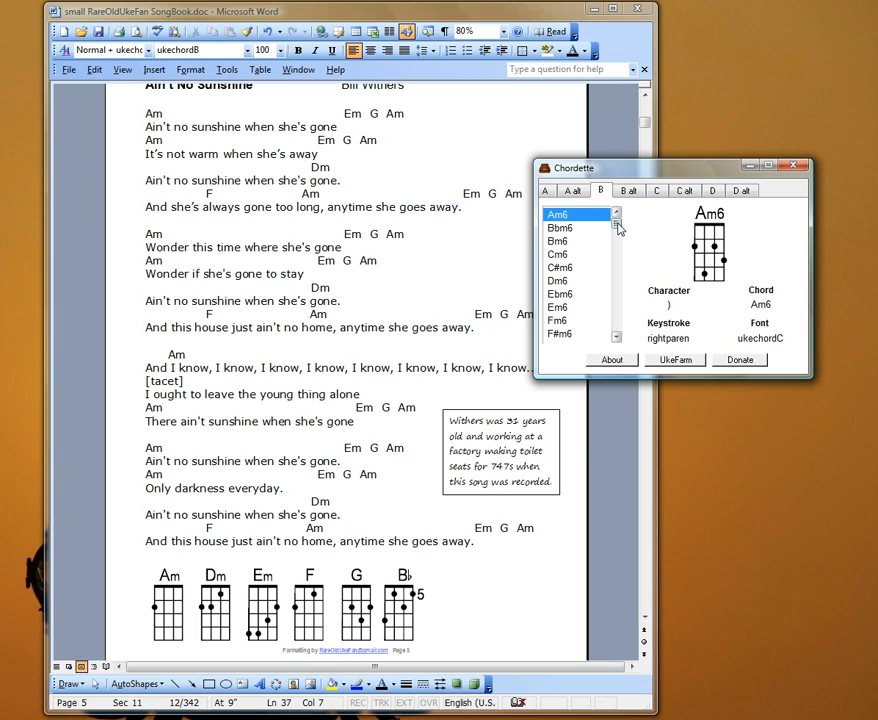
pyautogui.scroll(-3)
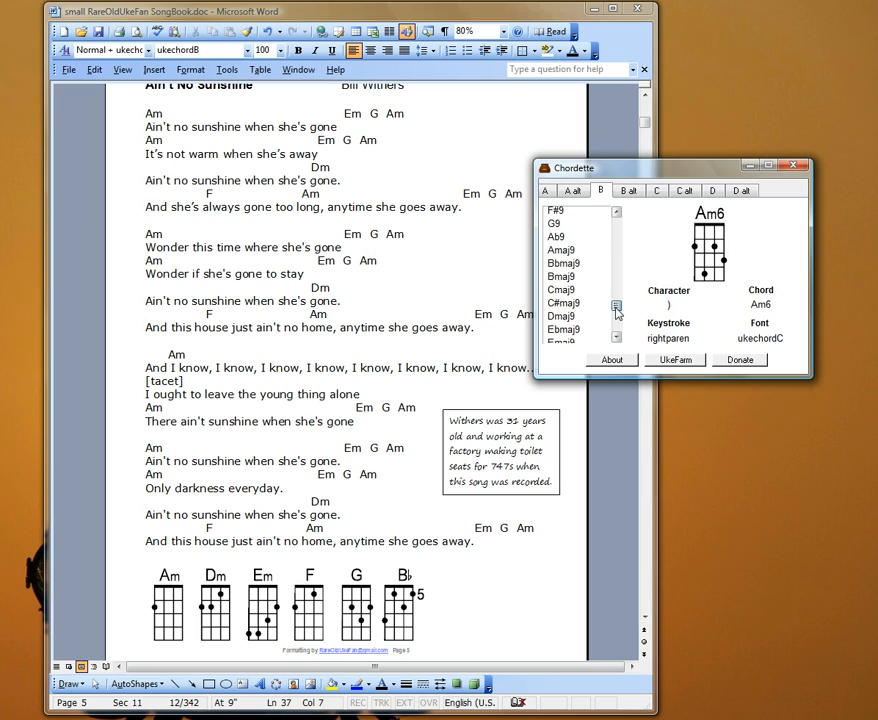
pyautogui.click(628, 190)
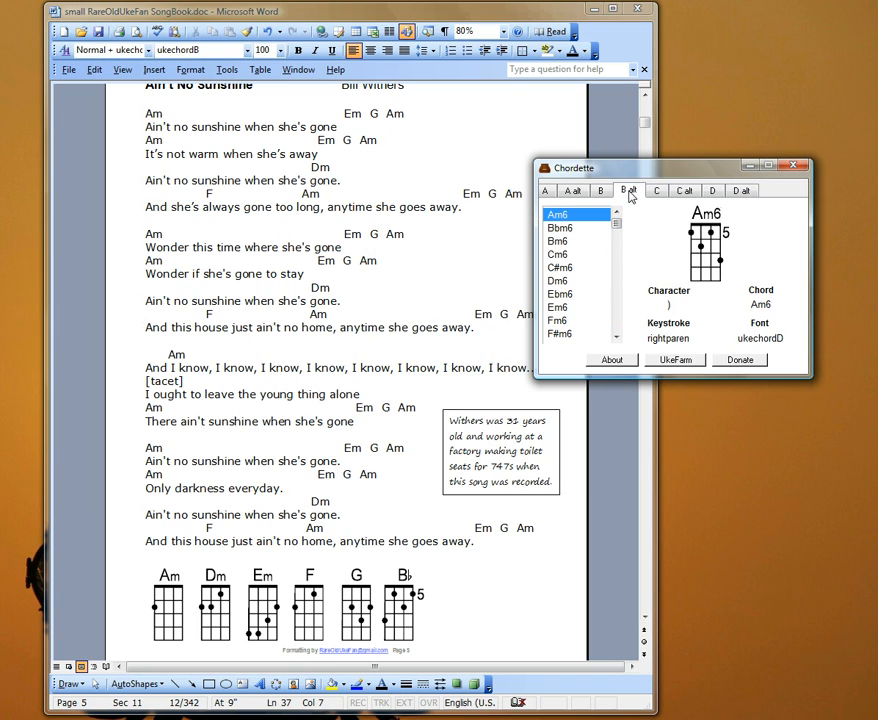
pyautogui.click(655, 190)
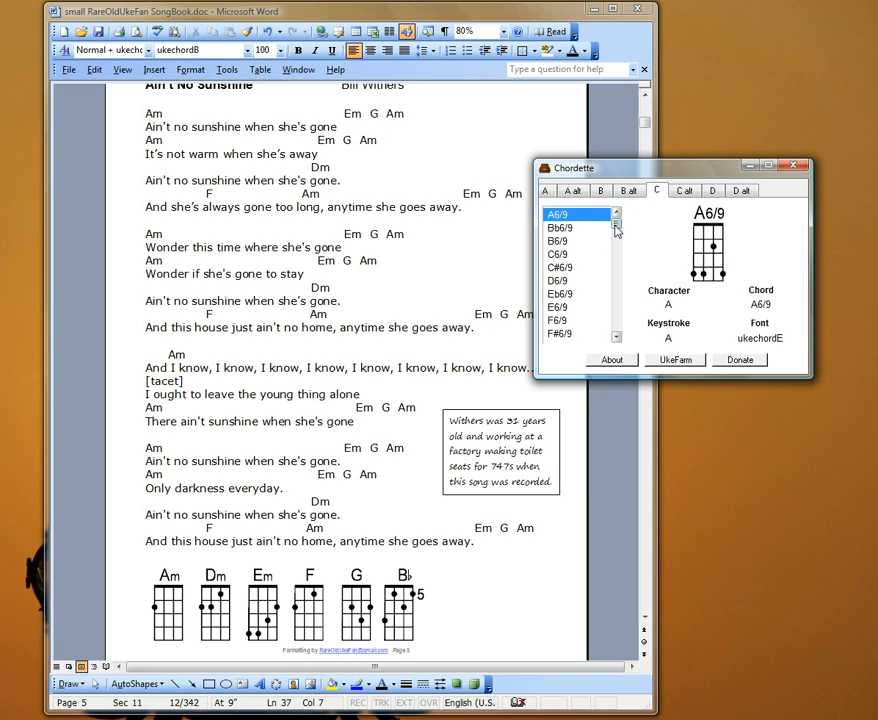
pyautogui.scroll(-3)
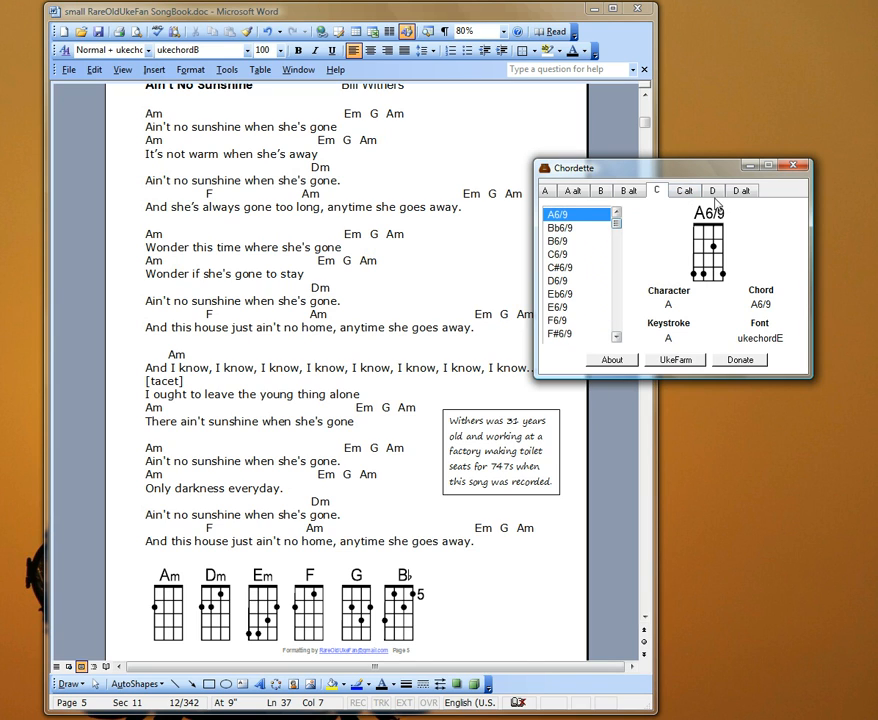
pyautogui.click(714, 190)
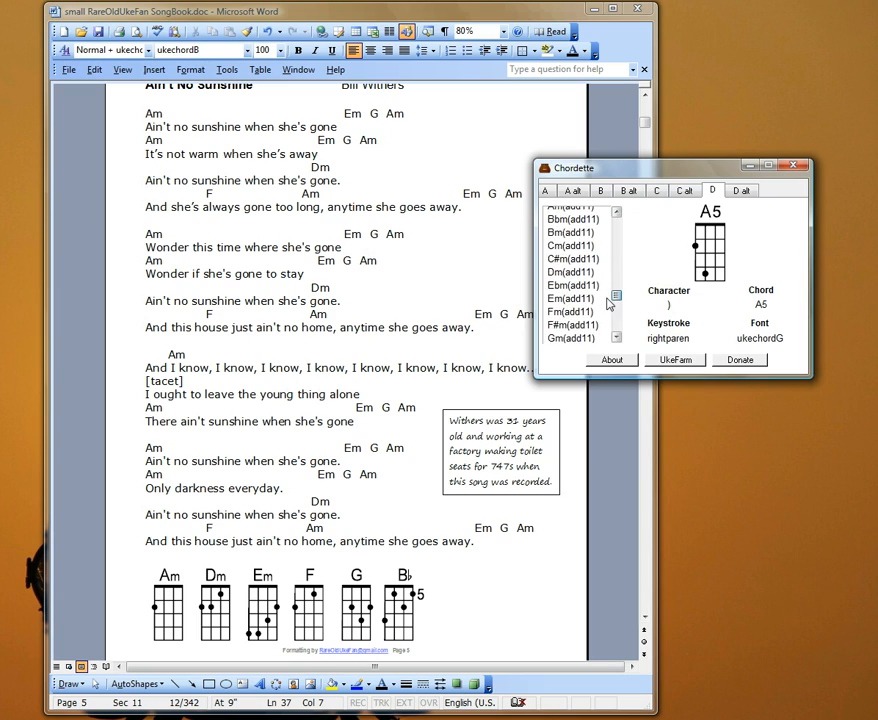
pyautogui.click(544, 190)
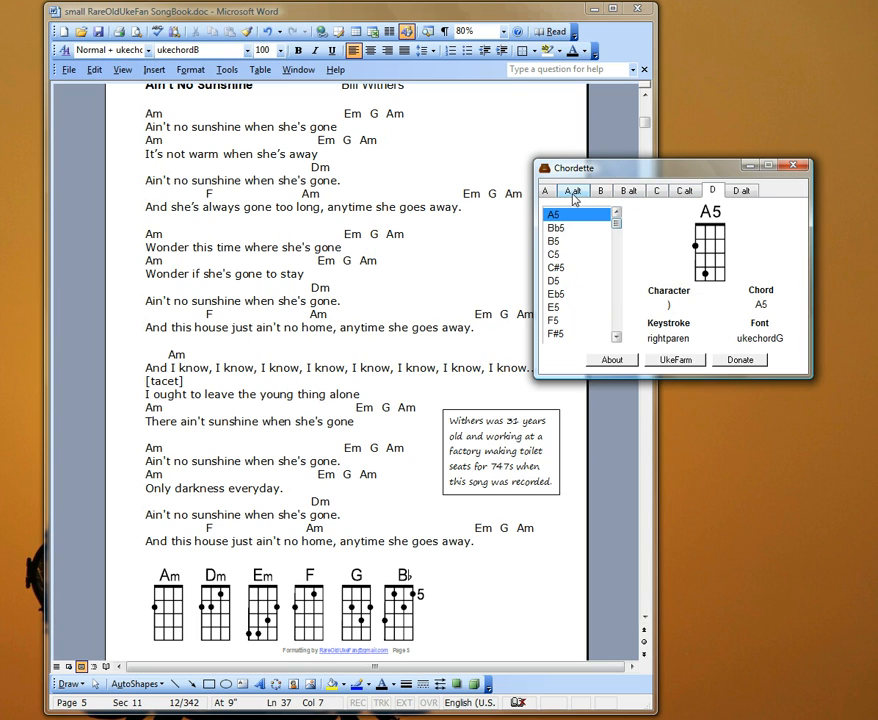
pyautogui.click(546, 190)
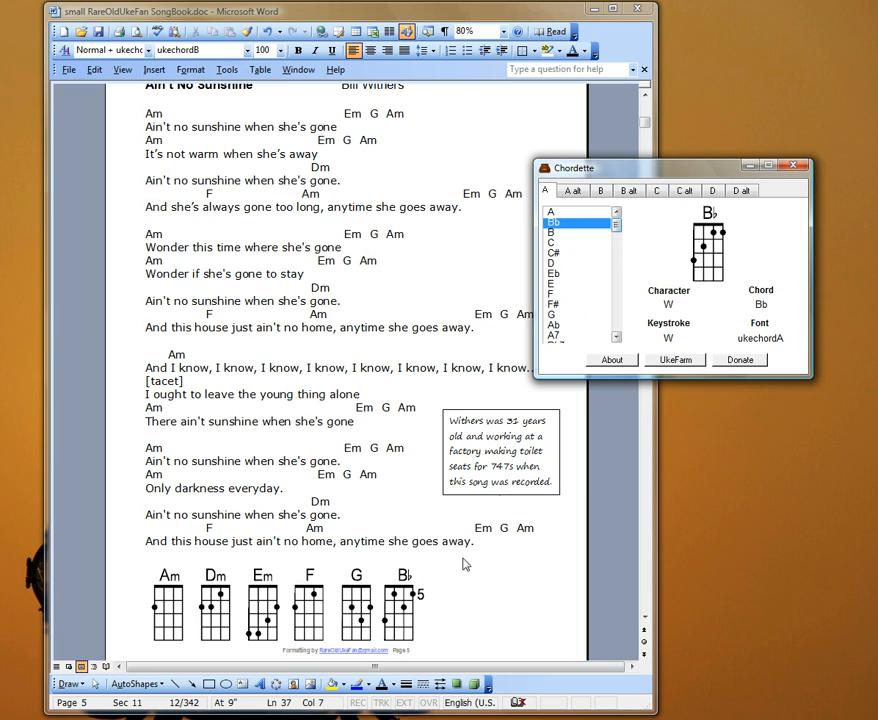
# - Close the Chordette window
pyautogui.click(799, 157)
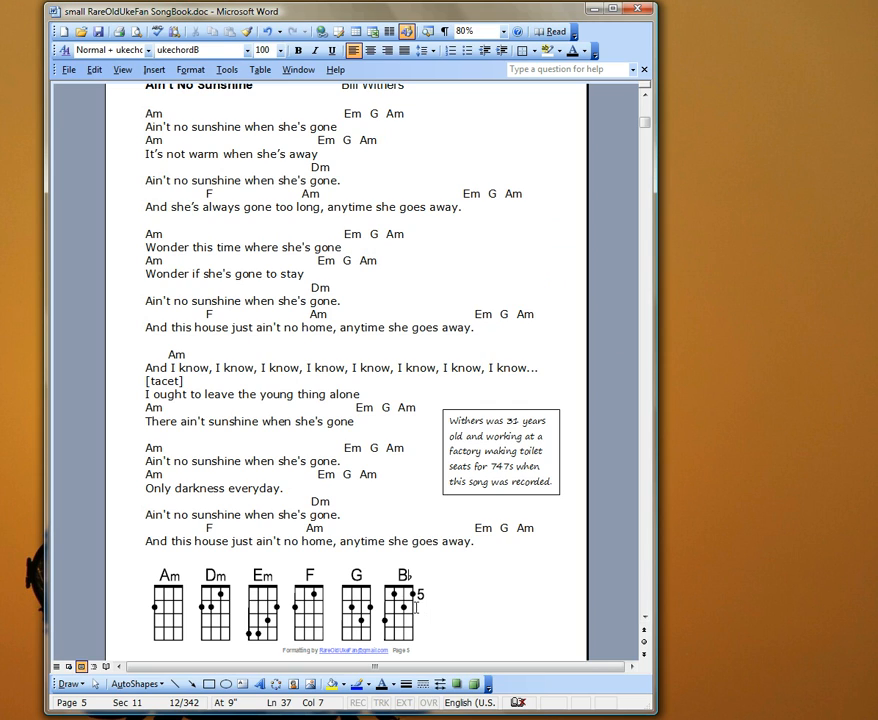
pyautogui.moveTo(180, 625)
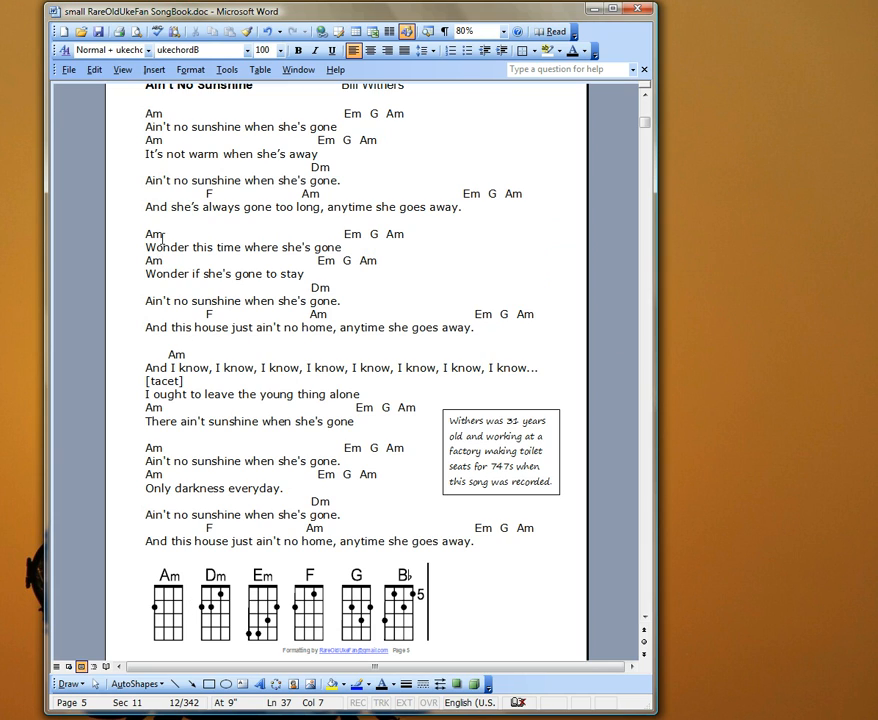
pyautogui.moveTo(356, 234)
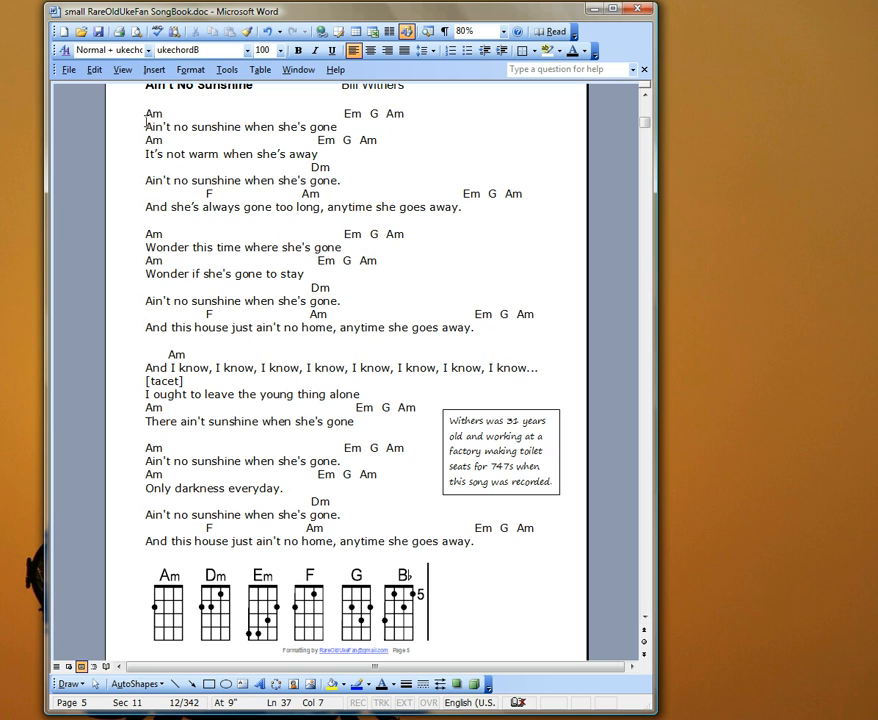
pyautogui.moveTo(203, 367)
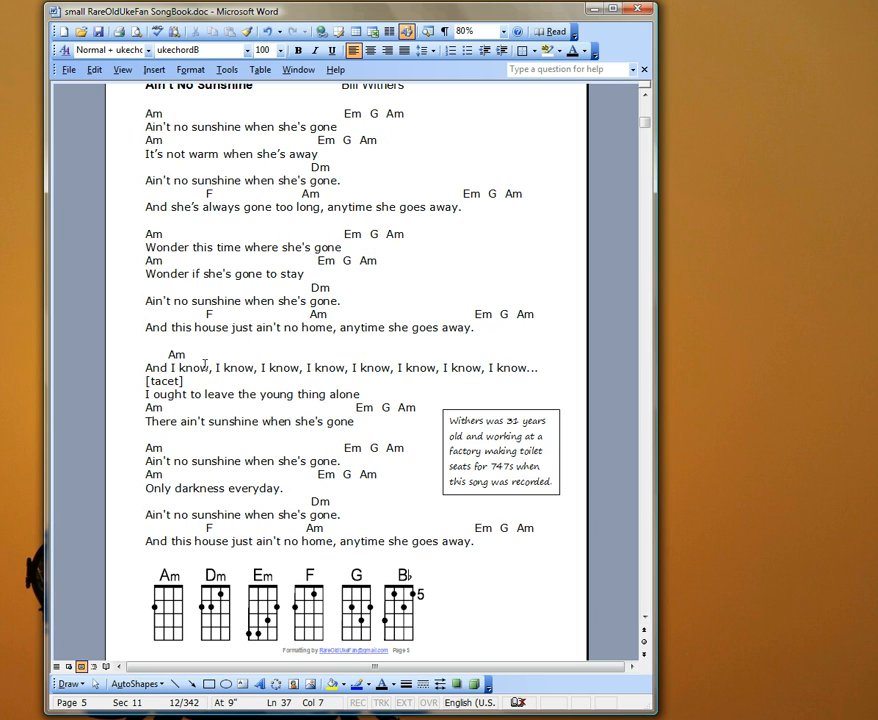
pyautogui.moveTo(299, 113)
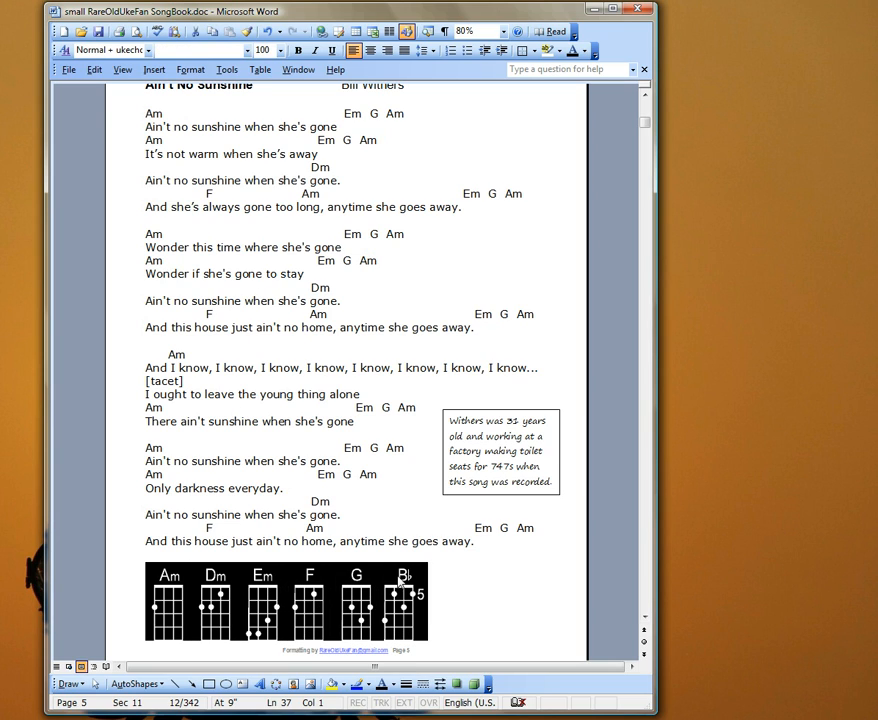
# - Pick a smaller font size for the six chord diagrams, Am through Bb
pyautogui.click(277, 54)
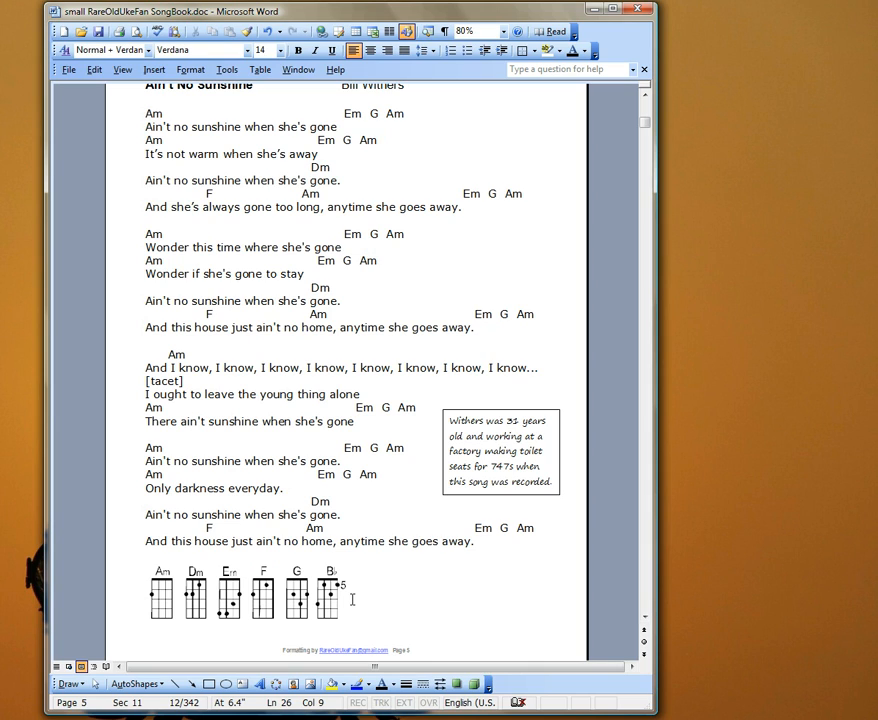
pyautogui.moveTo(80, 701)
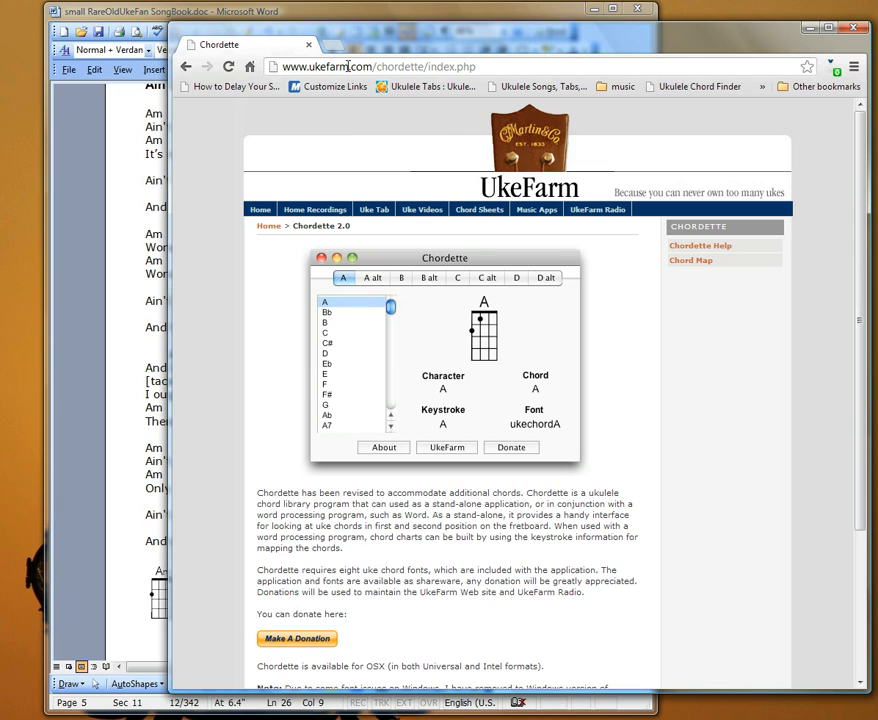
pyautogui.moveTo(346, 69)
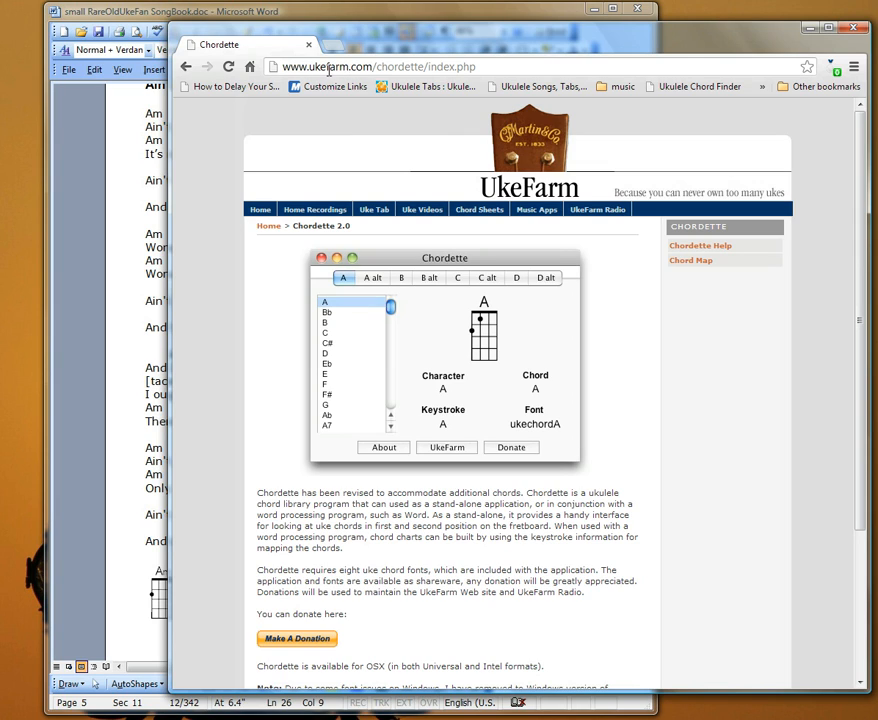
pyautogui.moveTo(457, 66)
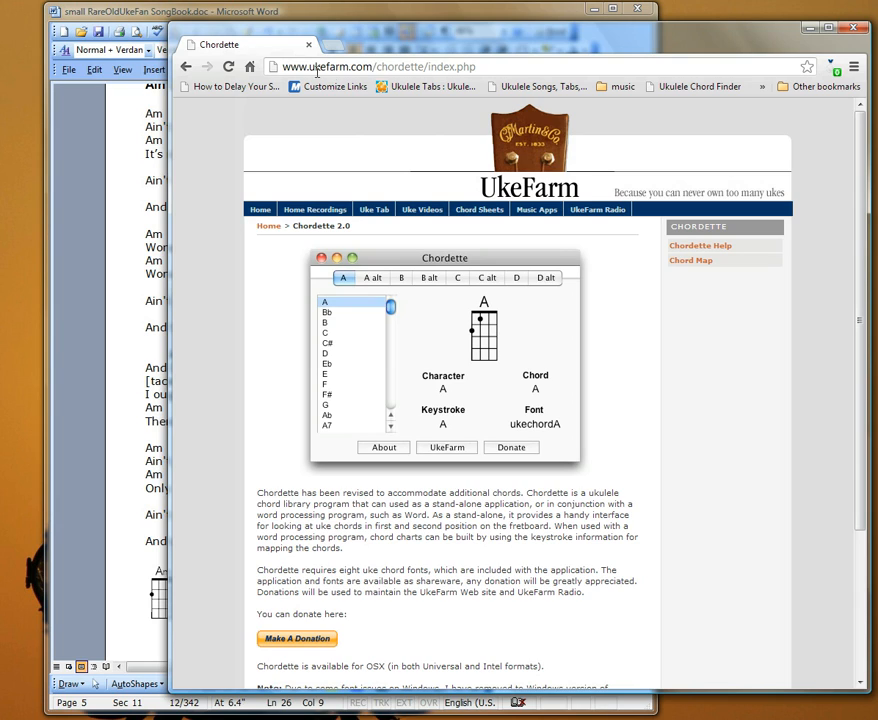
pyautogui.moveTo(366, 67)
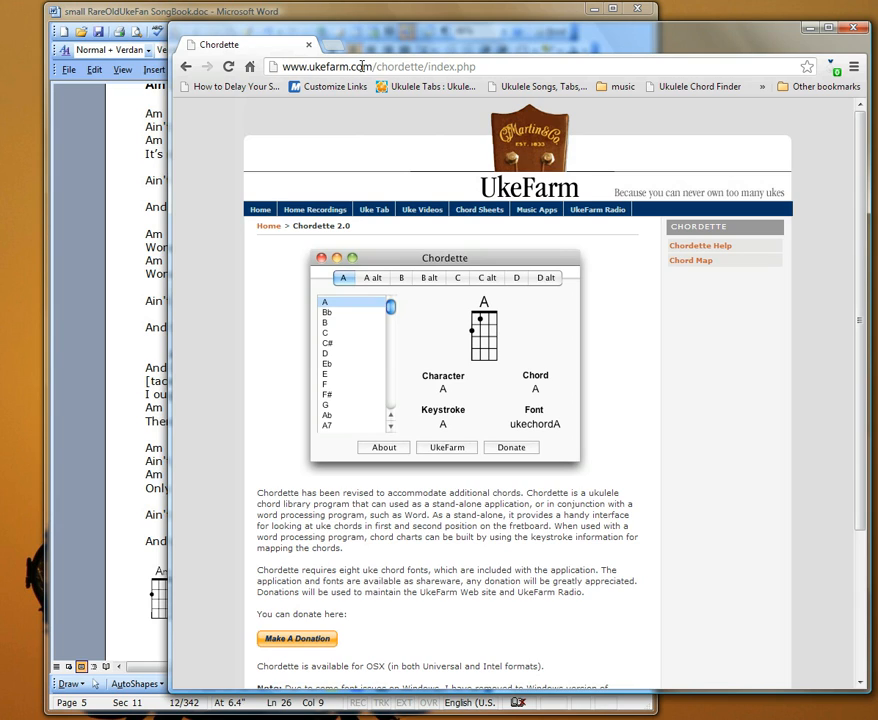
pyautogui.moveTo(290, 465)
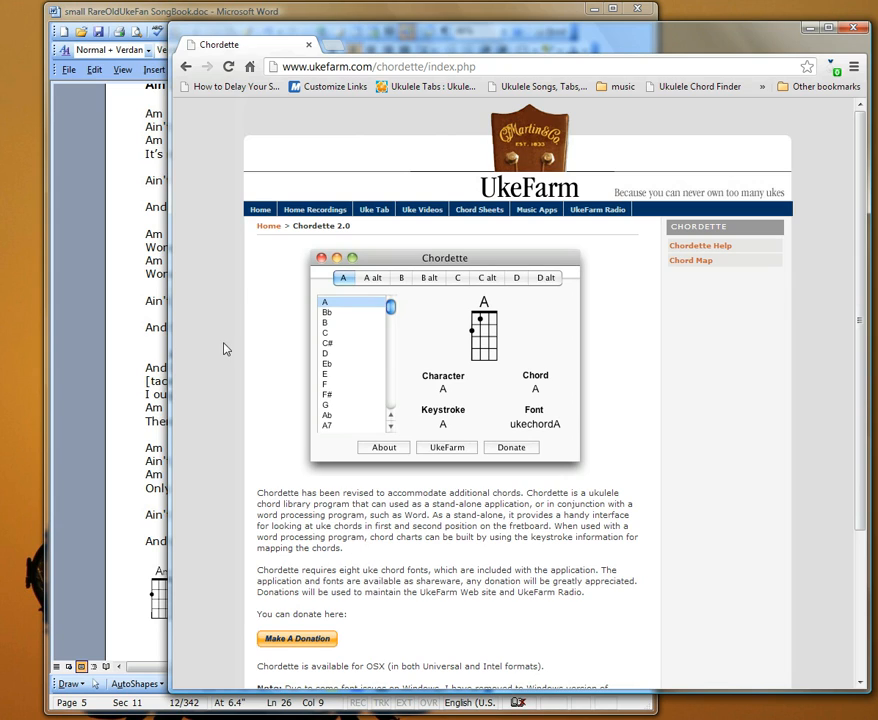
pyautogui.moveTo(307, 641)
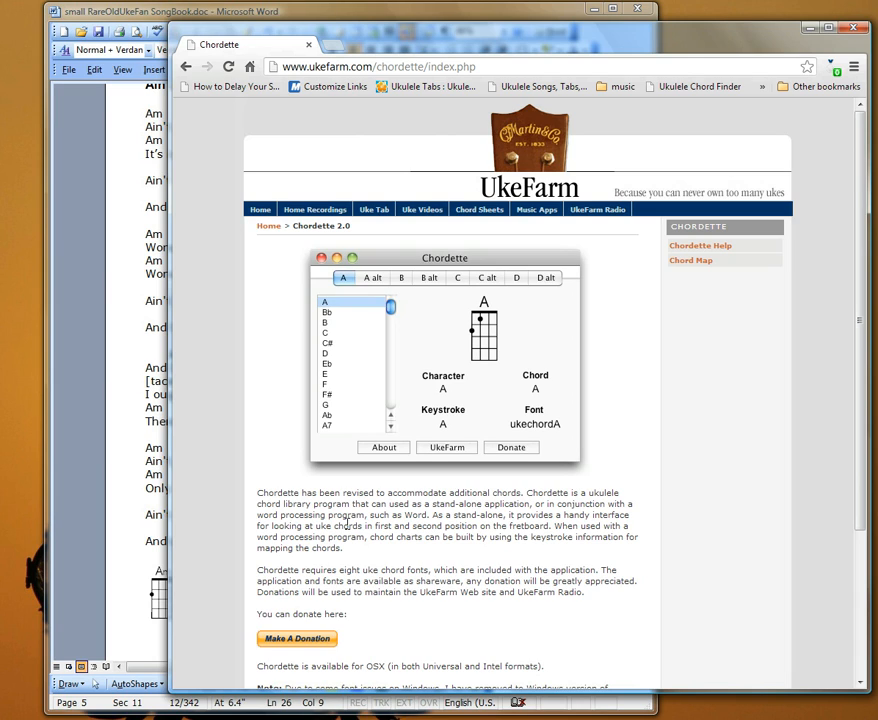
pyautogui.moveTo(338, 209)
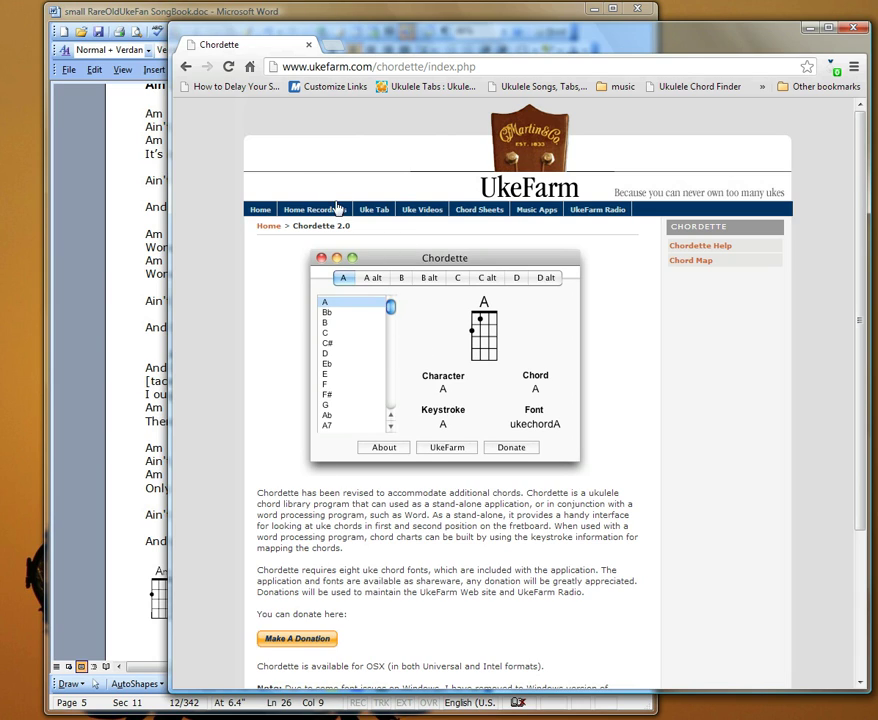
pyautogui.moveTo(206, 290)
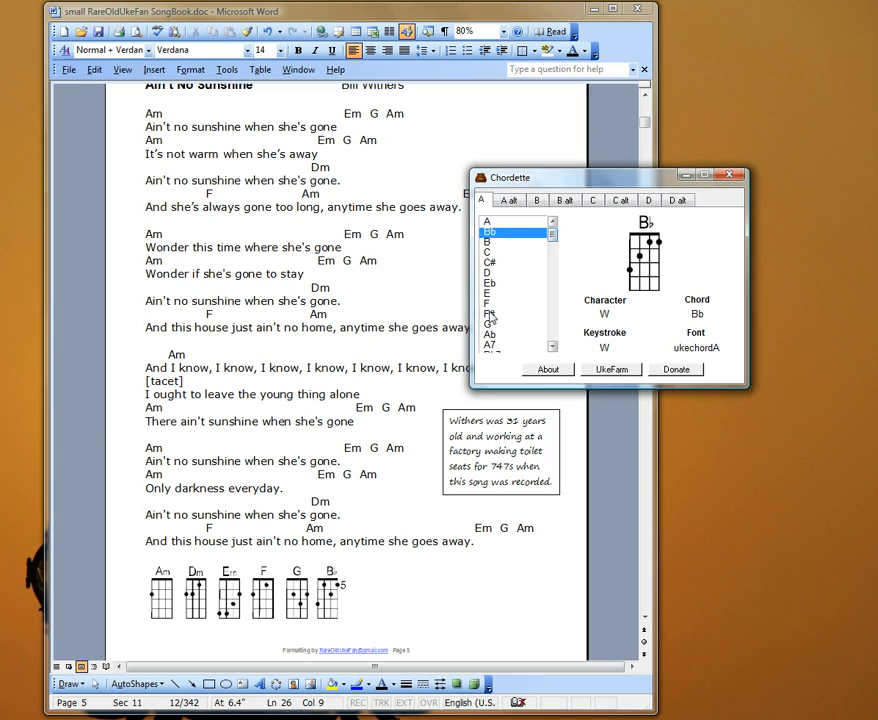
# - Bring the Chordette window back over the Word song chart
pyautogui.click(592, 200)
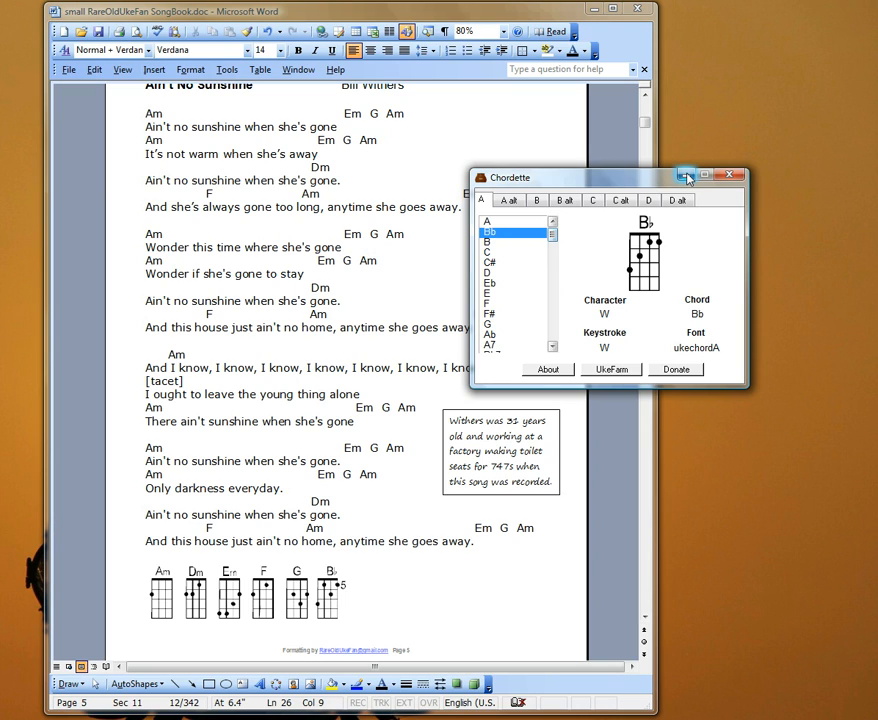
pyautogui.moveTo(685, 176)
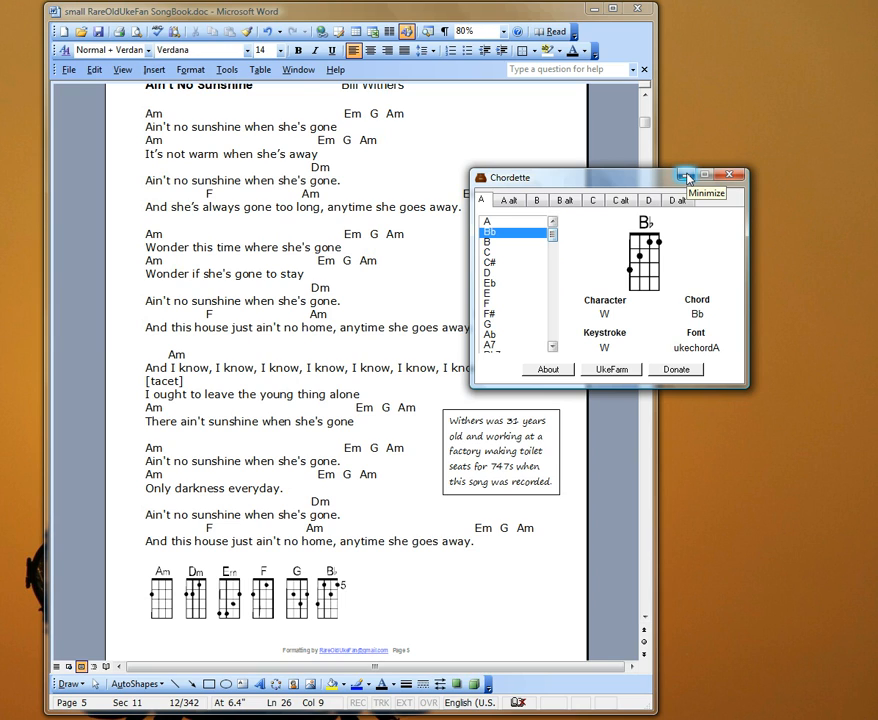